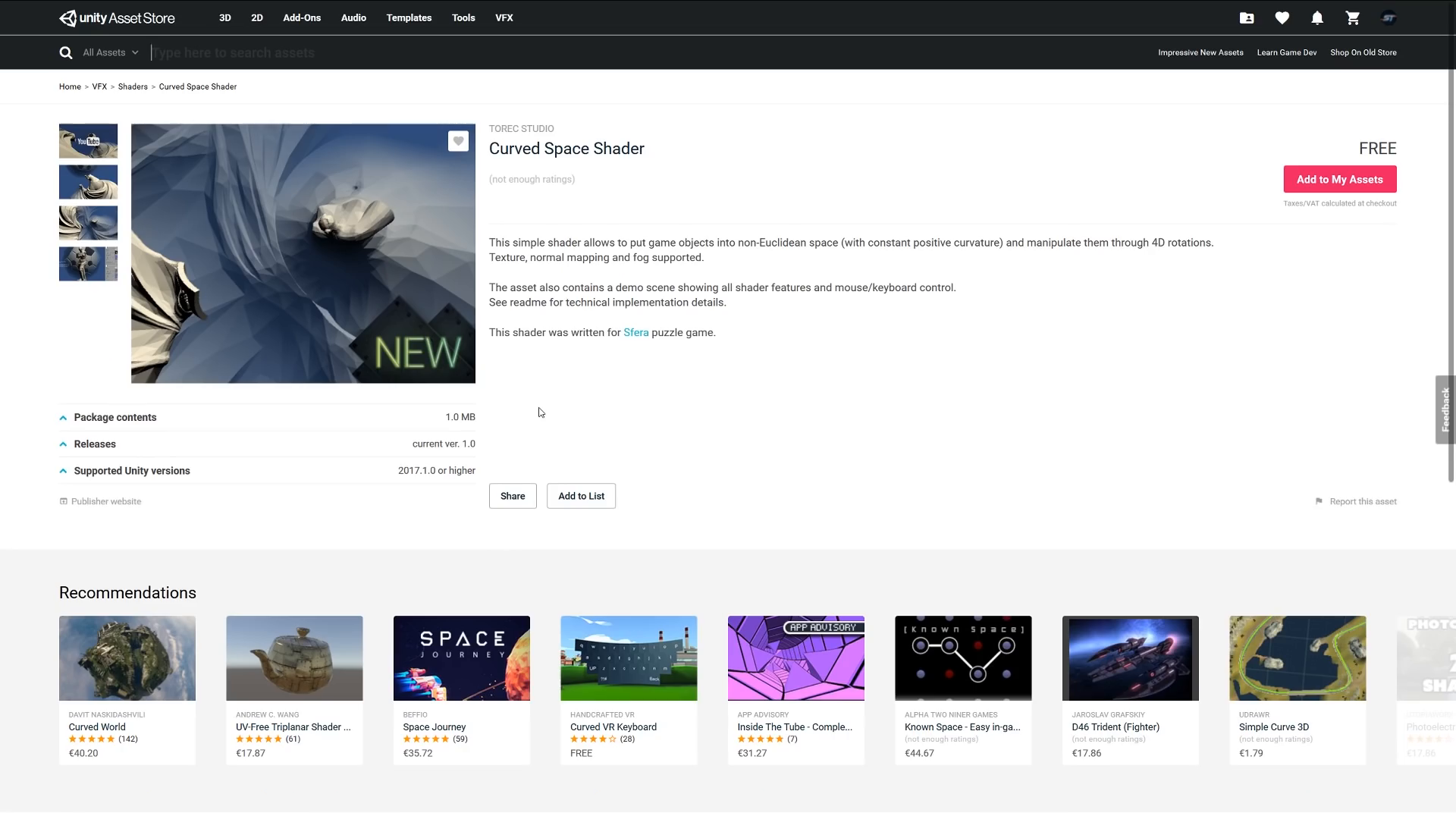
mouse_move(600, 381)
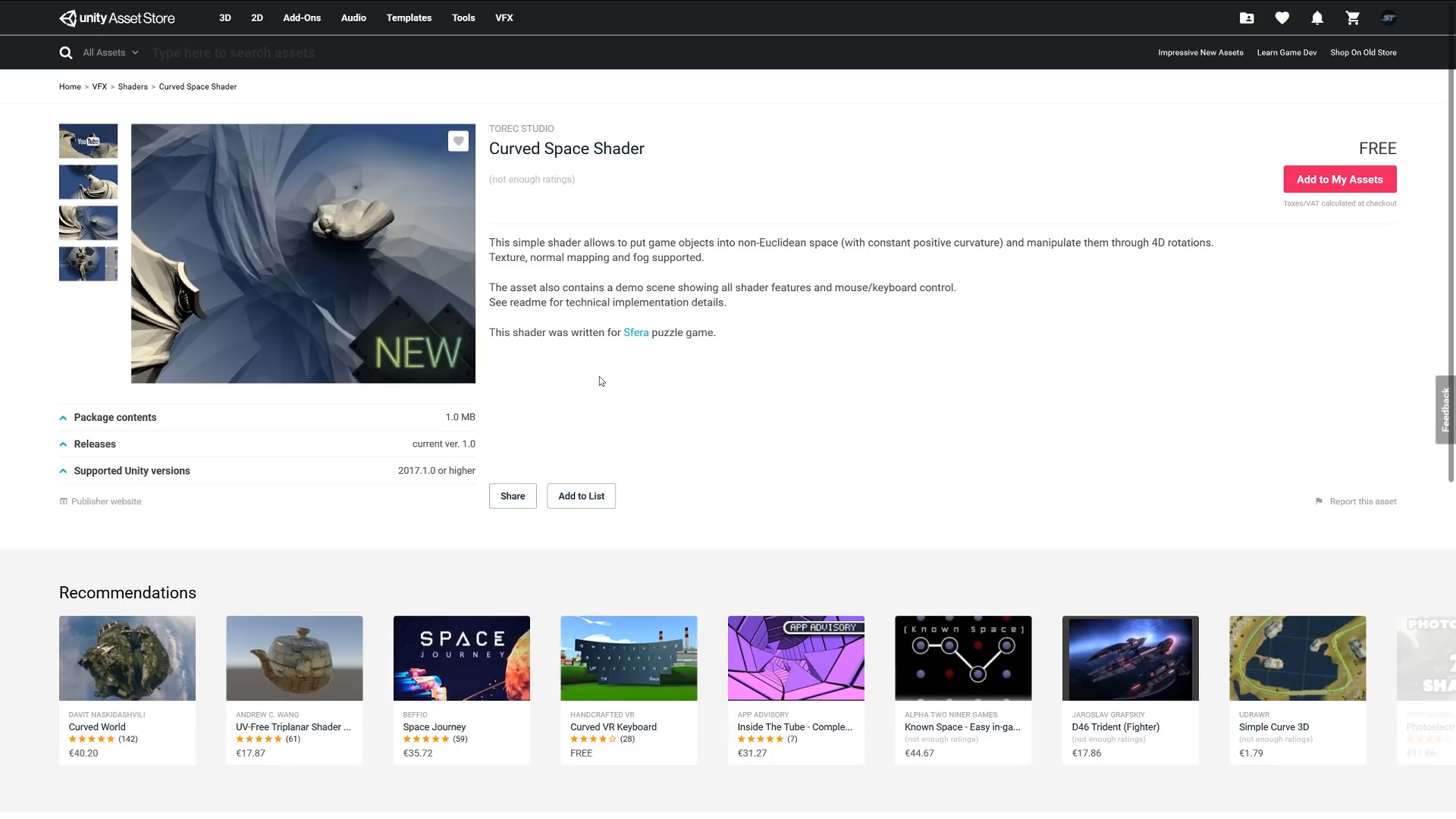
mouse_move(778, 328)
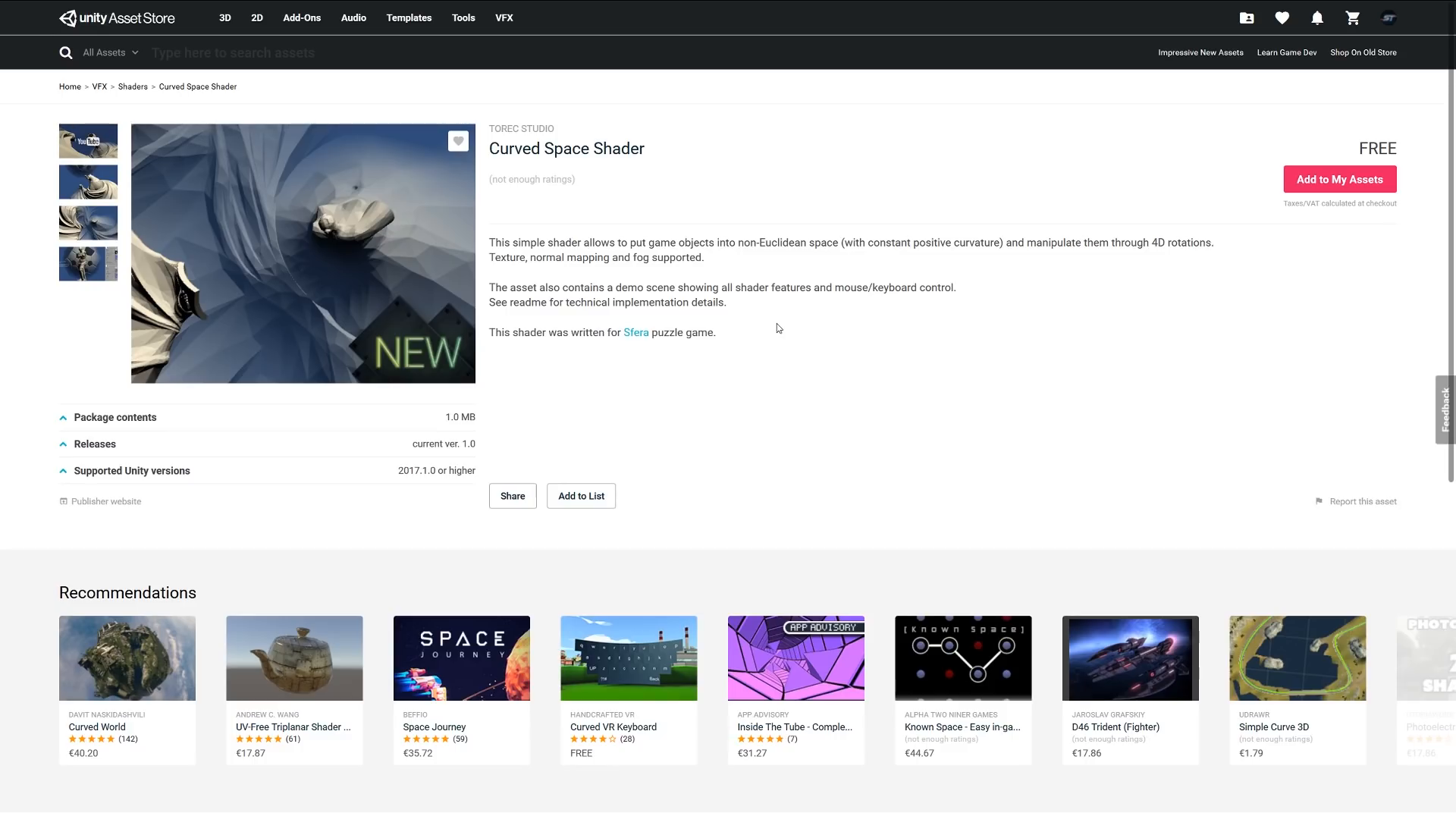
mouse_move(636, 332)
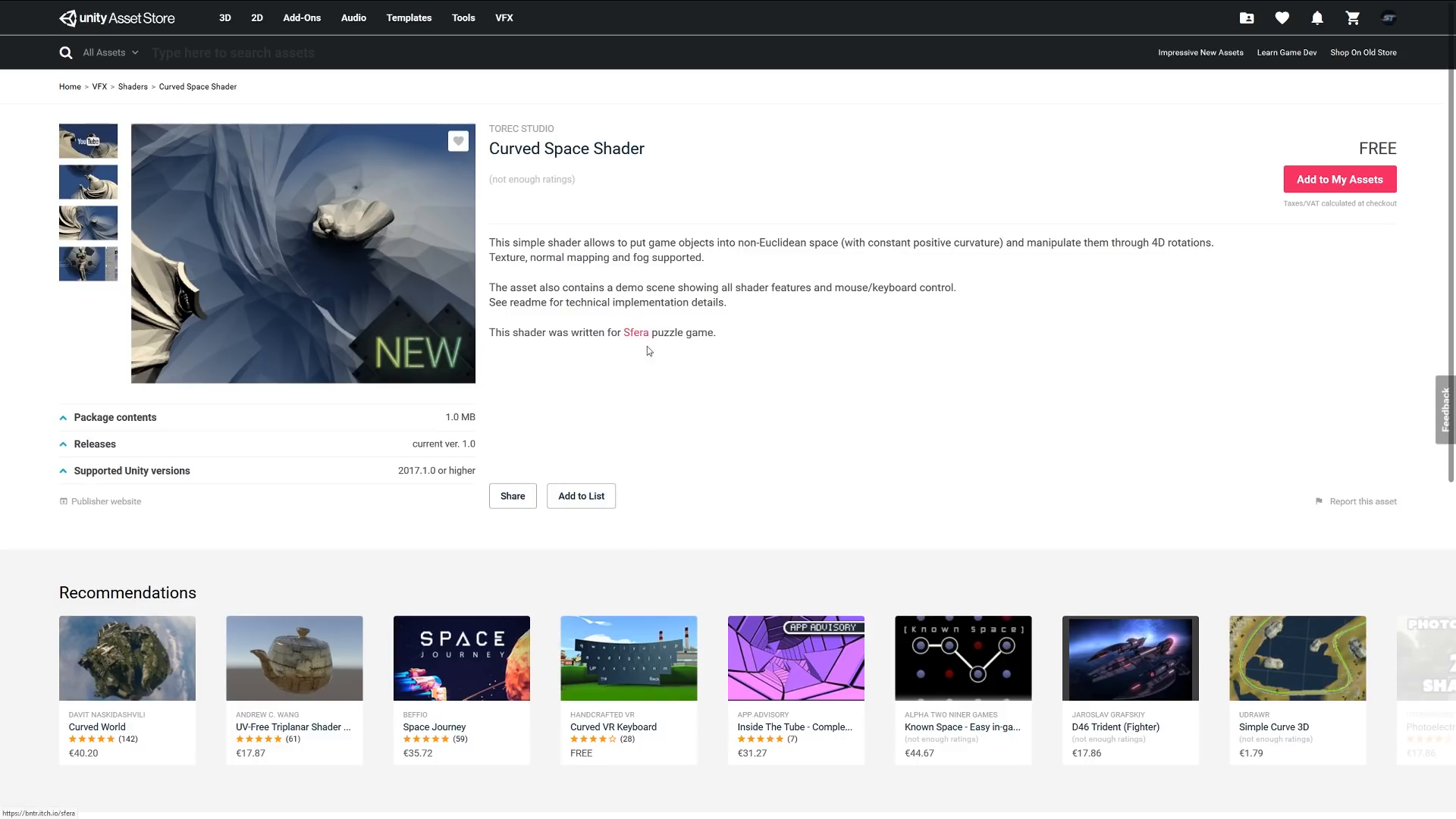
mouse_move(882, 431)
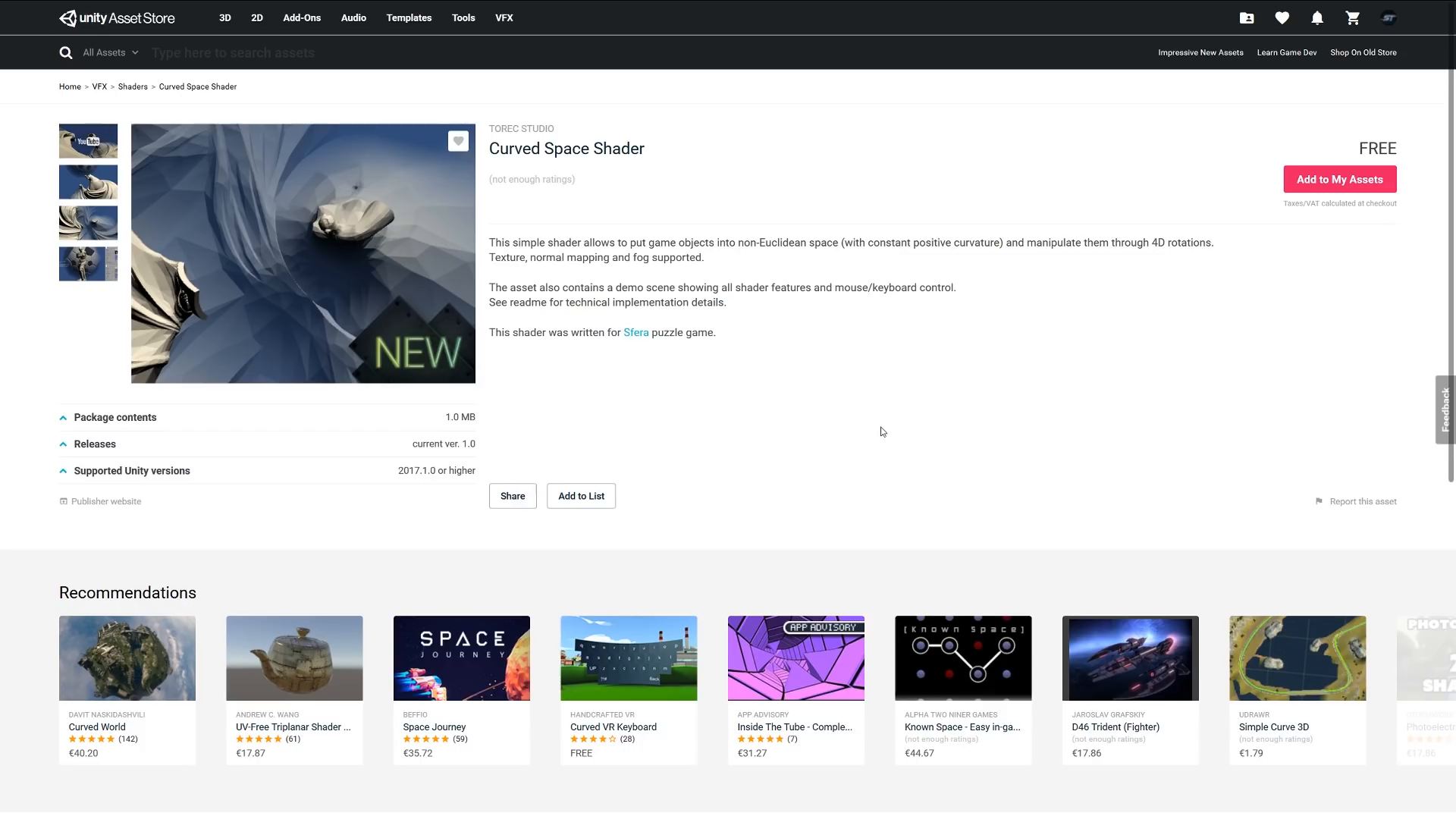
mouse_move(848, 381)
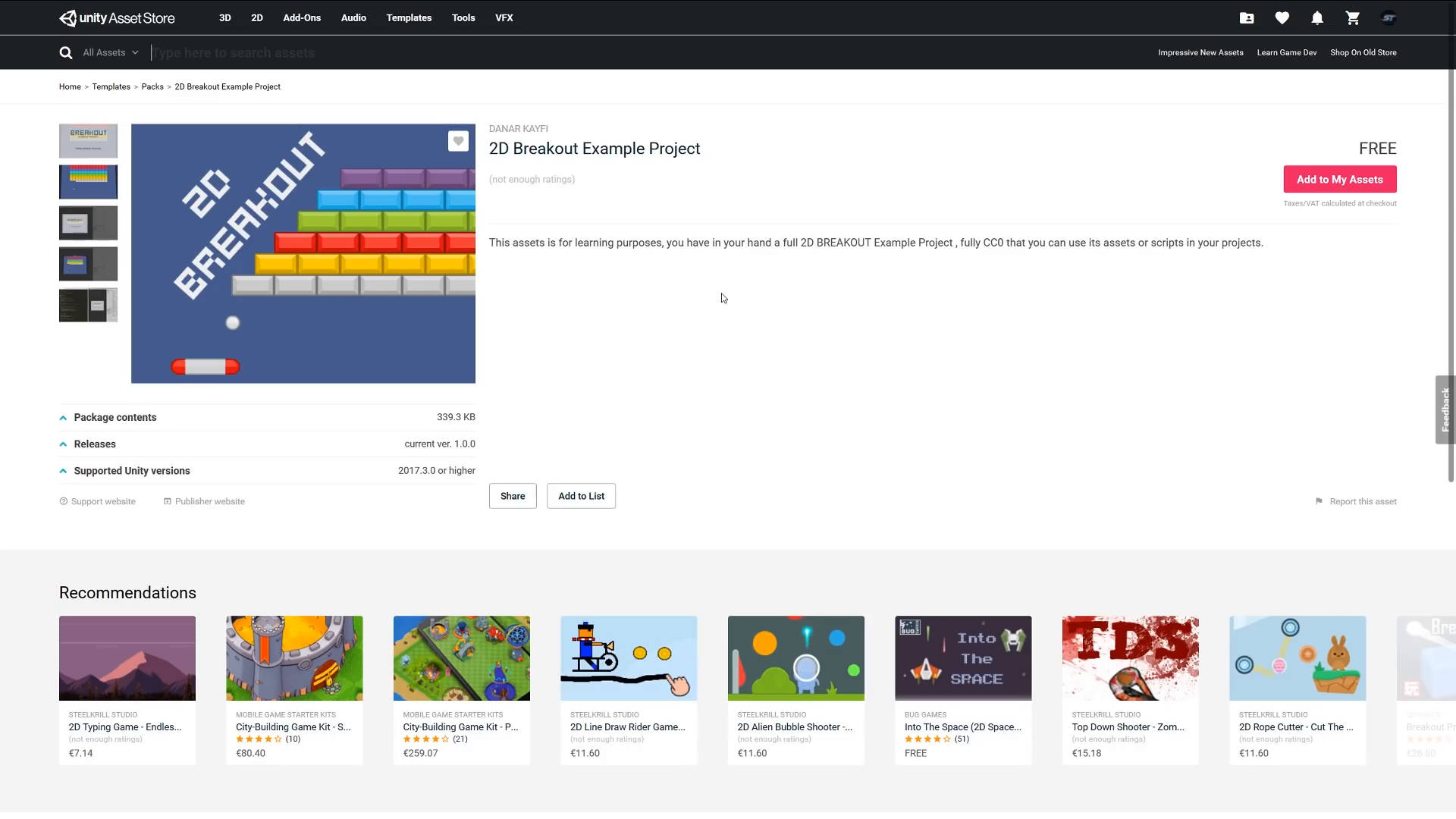
mouse_move(369, 276)
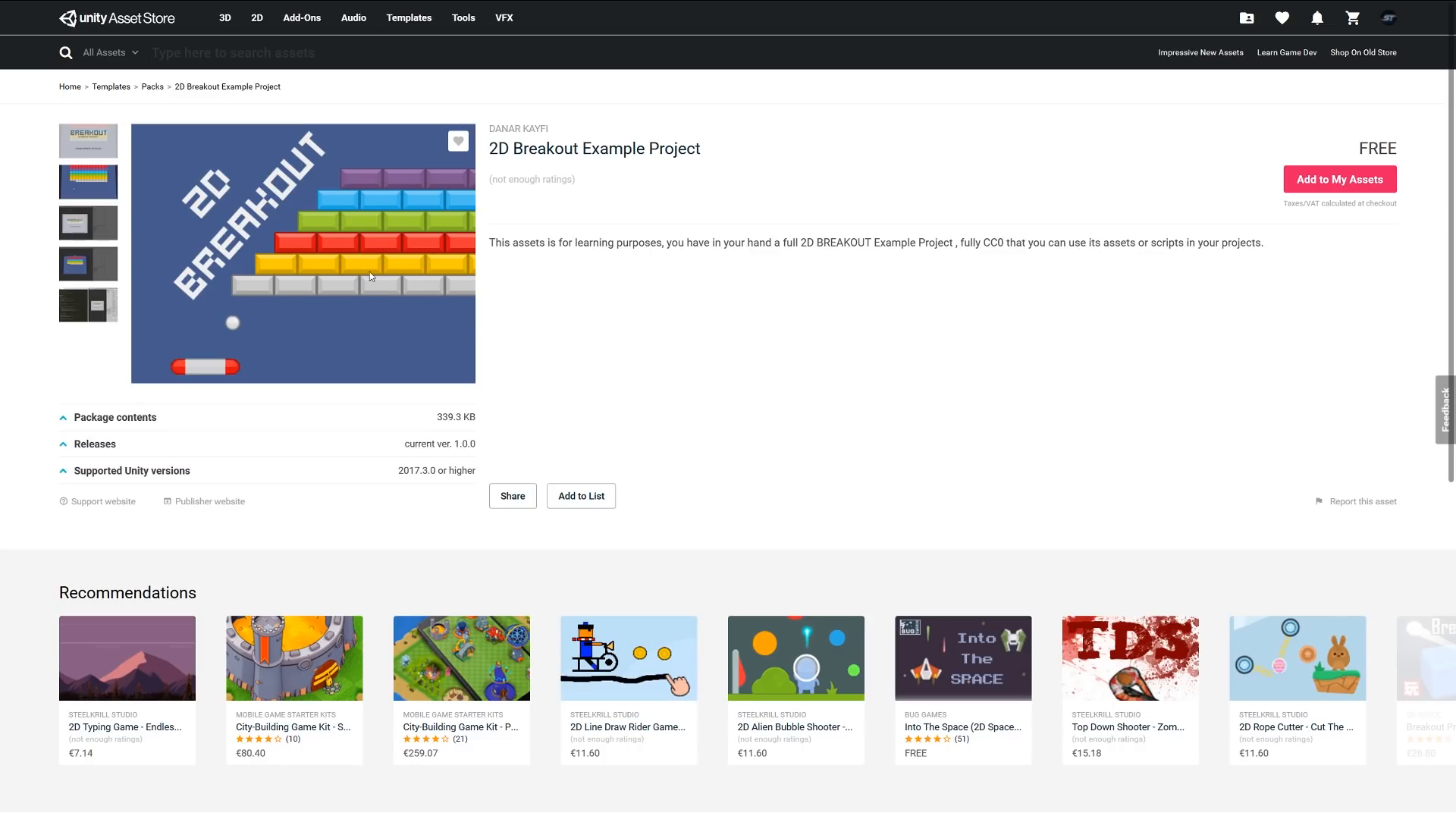
mouse_move(515, 276)
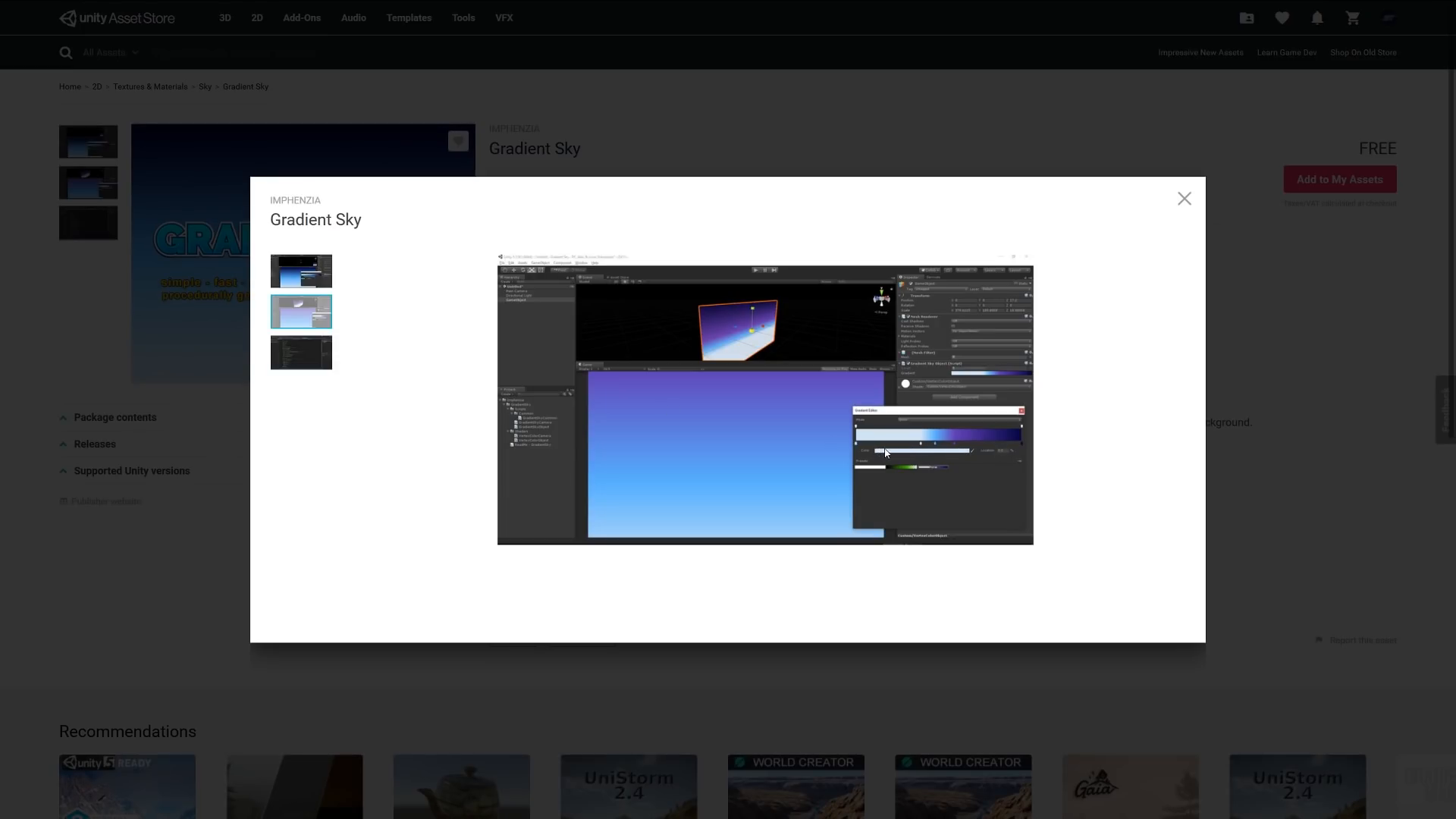
mouse_move(1011, 462)
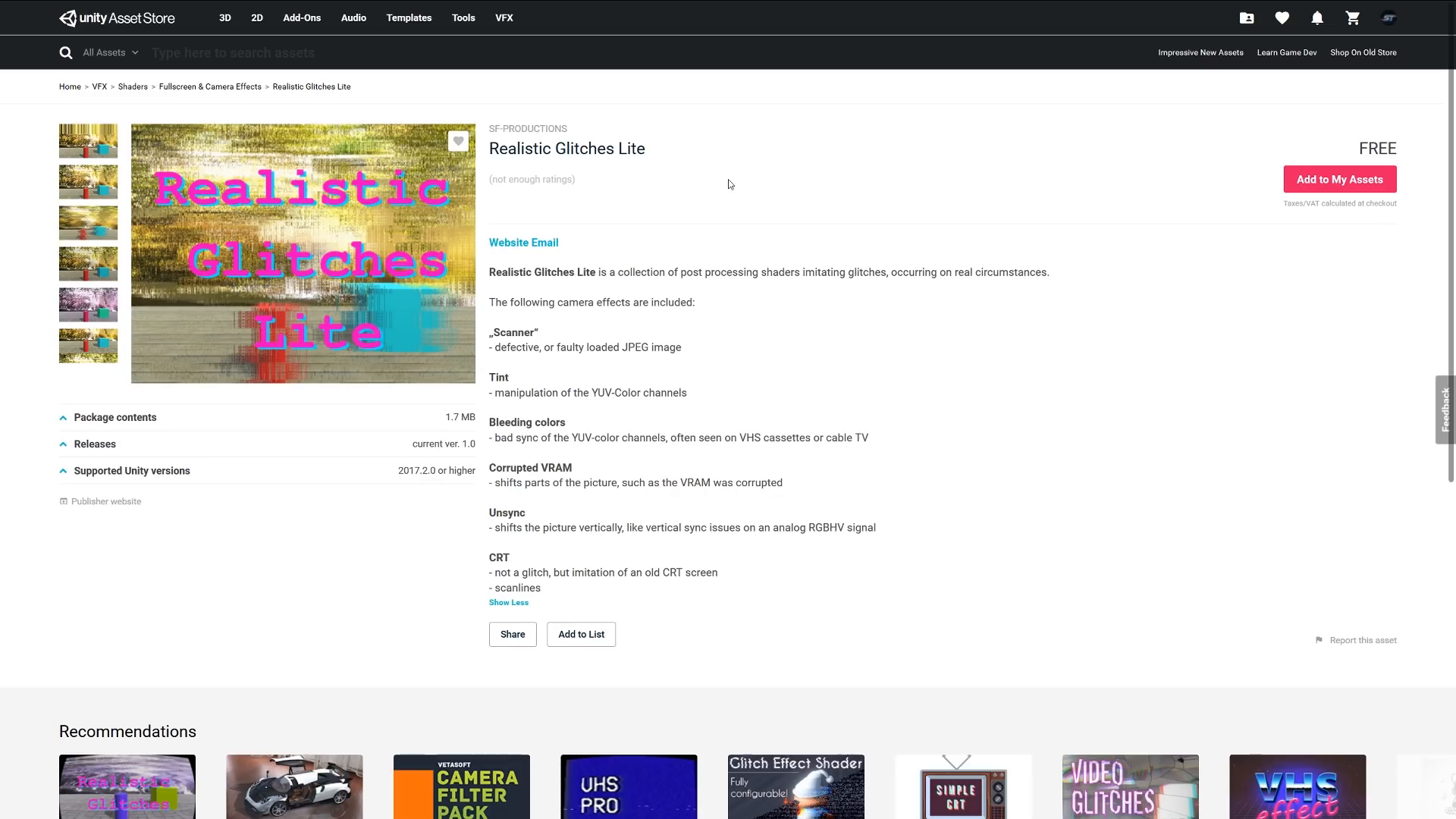
mouse_move(750, 263)
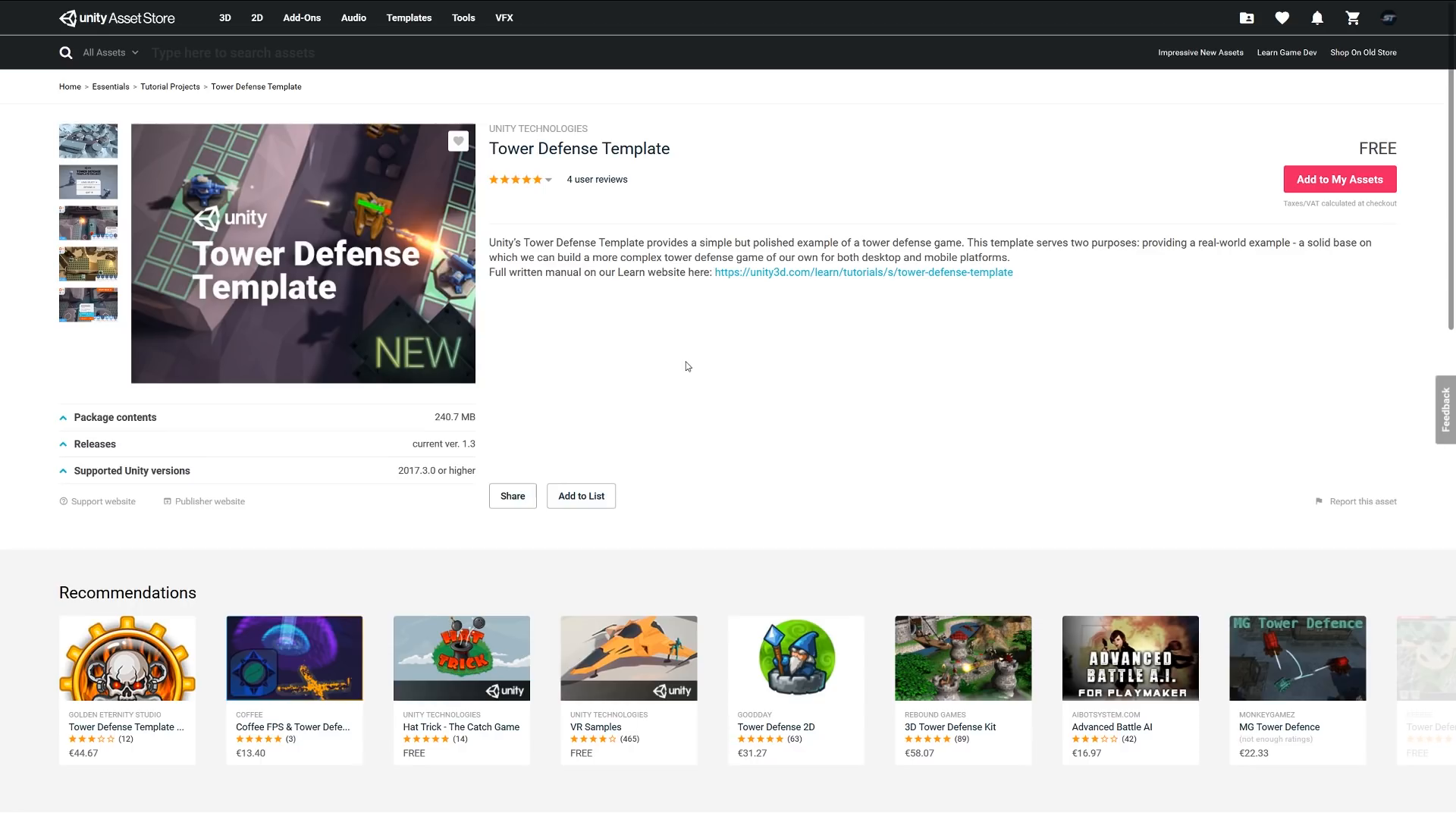
mouse_move(796, 332)
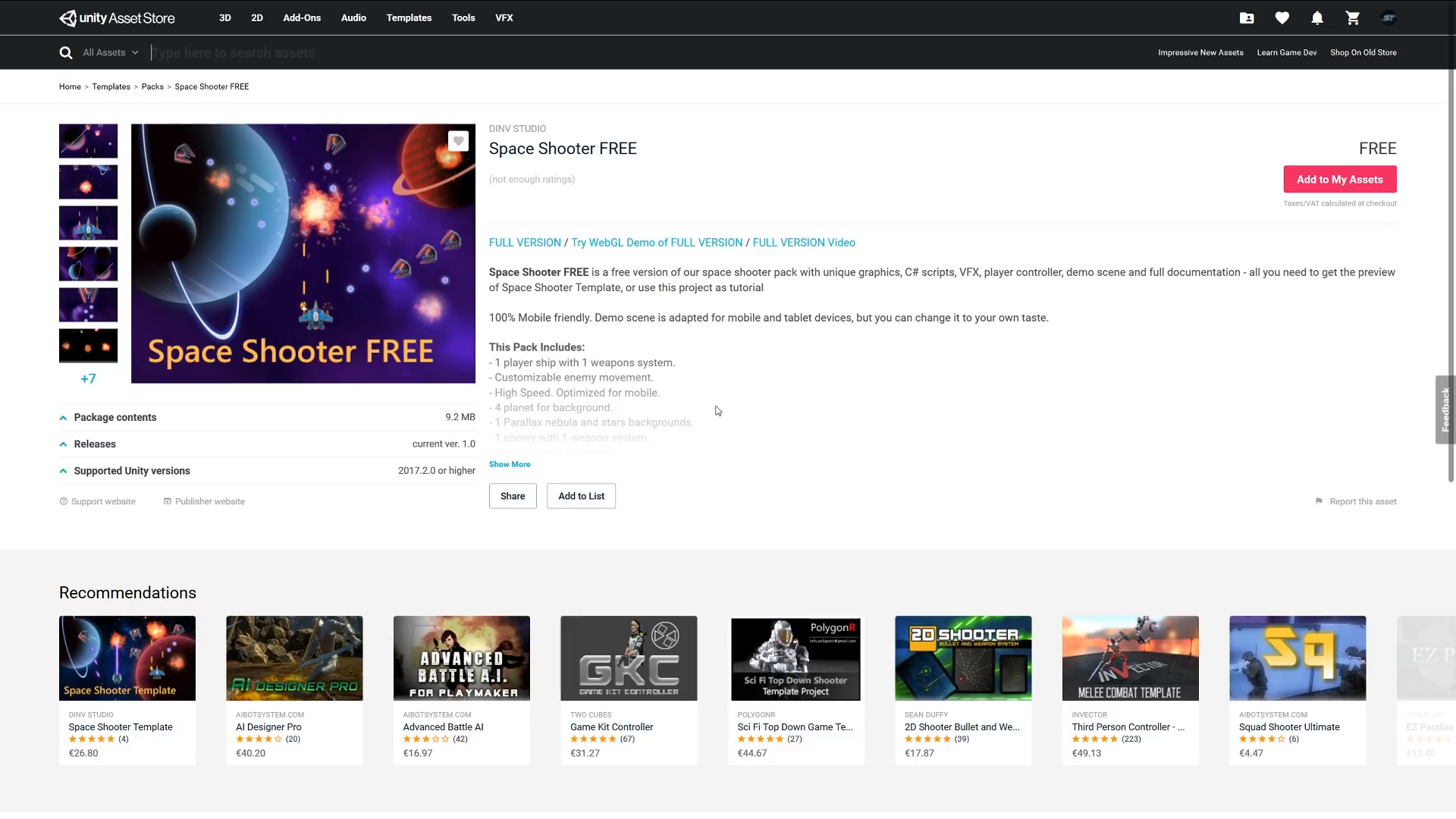
Expand the Space Shooter FREE description to list all pack contents, including over 20 sprites.
left_click(509, 464)
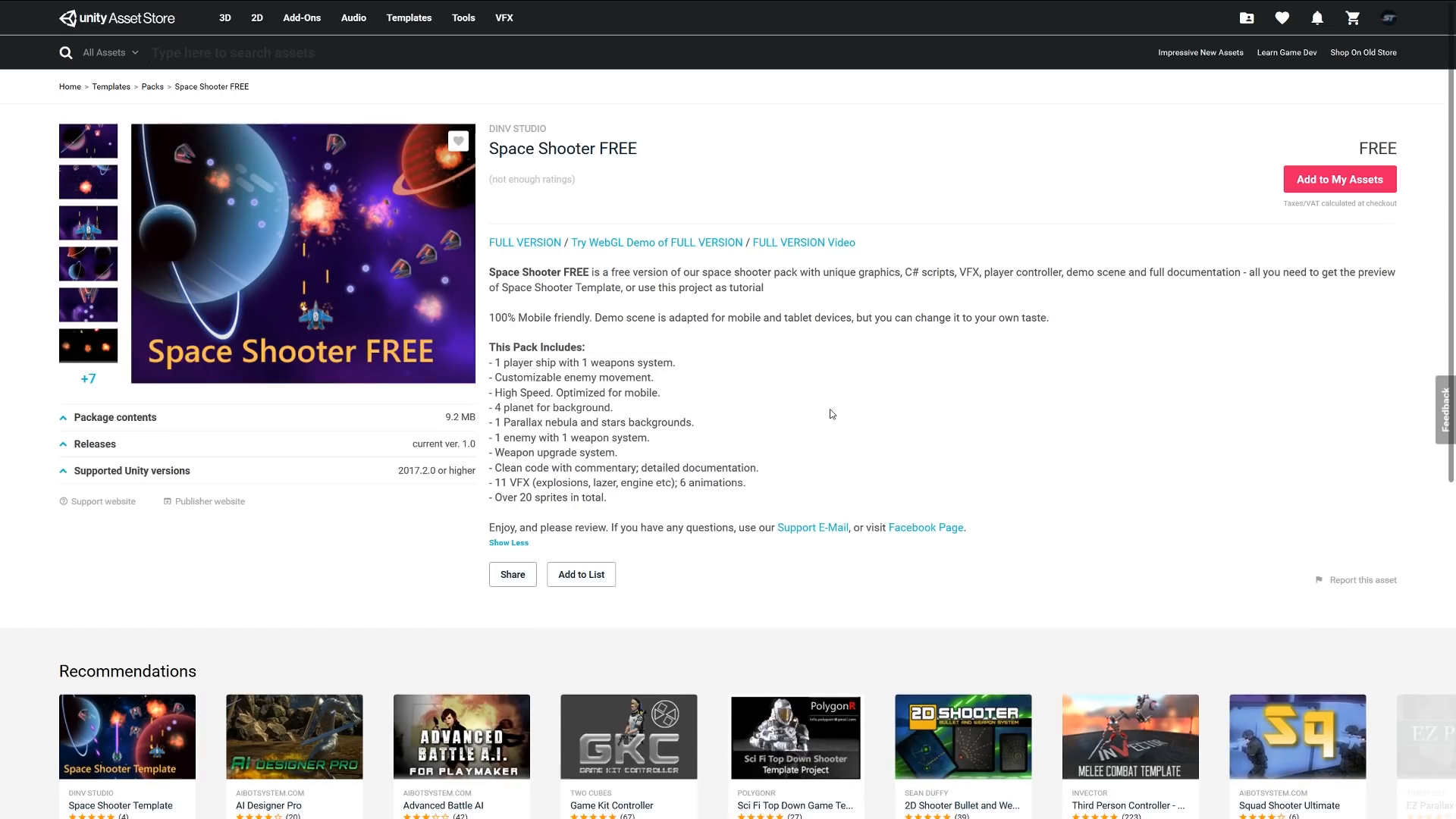